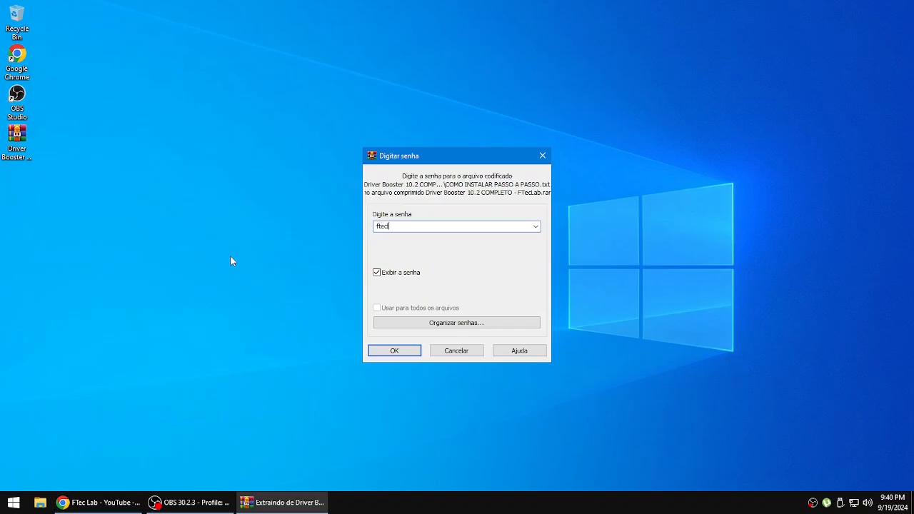
# - Confirm the archive password, extract the Driver Booster folder and move it toward the desktop centre
pyautogui.click(394, 350)
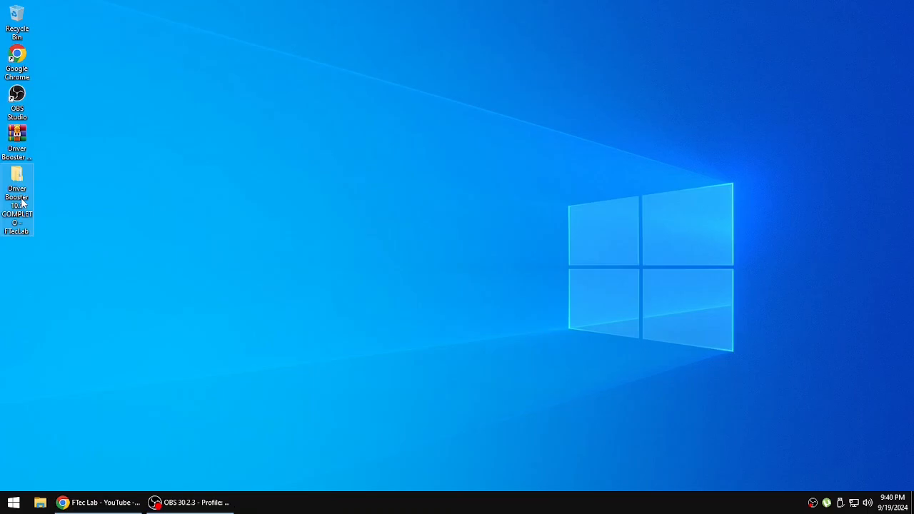
pyautogui.moveTo(17, 200); pyautogui.dragTo(366, 200)
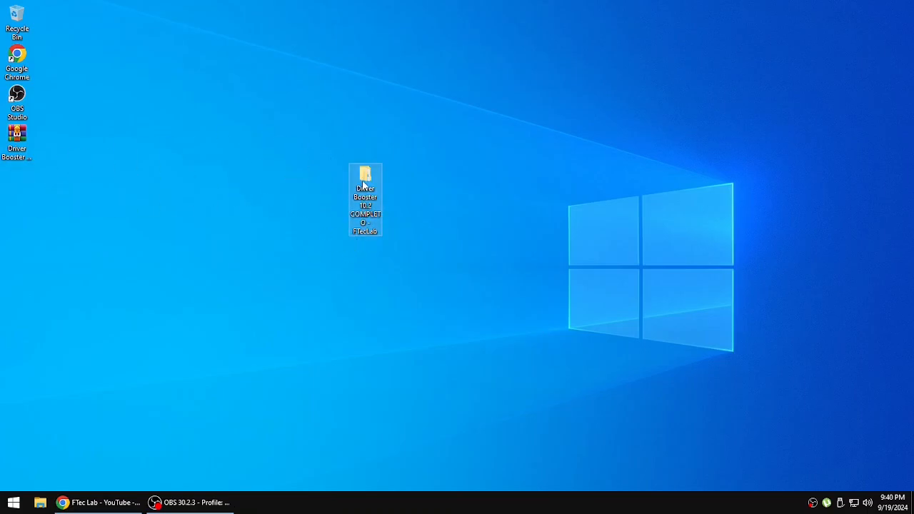
# - Navigate into the innermost Driver Booster 10.2 folder and select VisualCppRedist_AIO_x86_x64
pyautogui.doubleClick(365, 177)
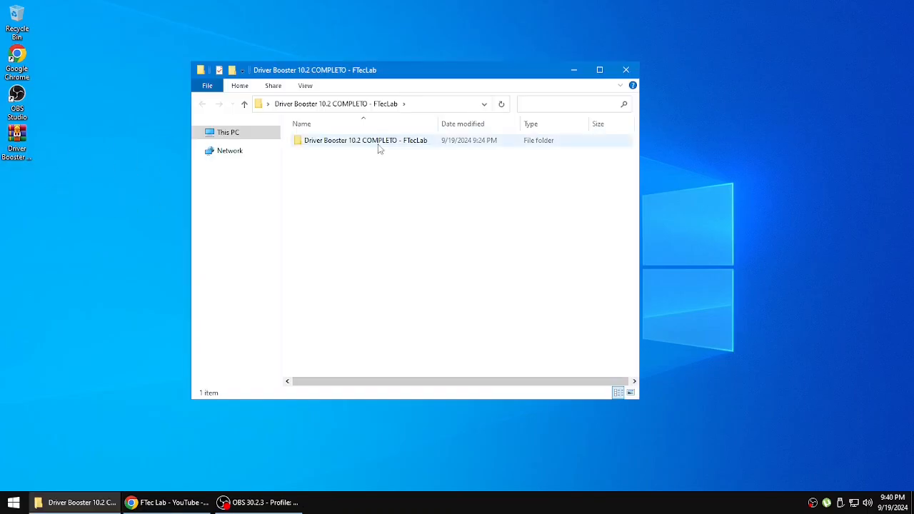
pyautogui.doubleClick(366, 140)
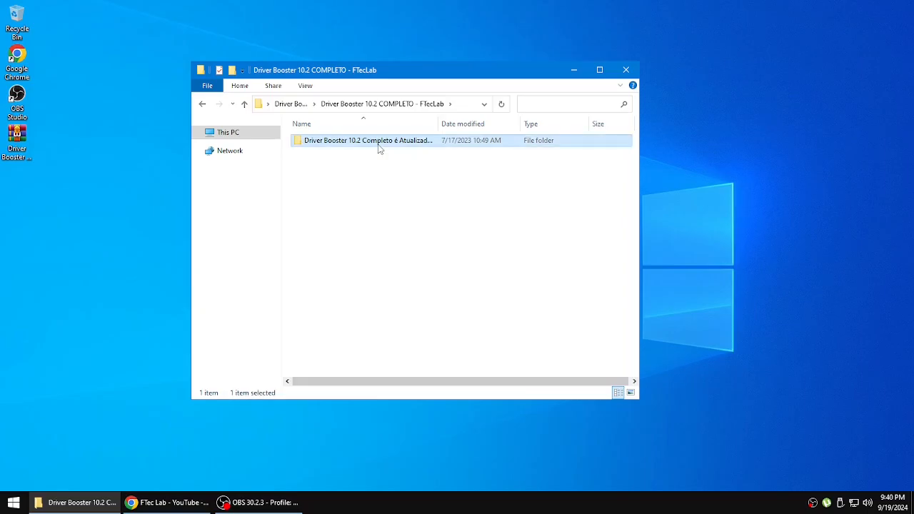
pyautogui.doubleClick(368, 140)
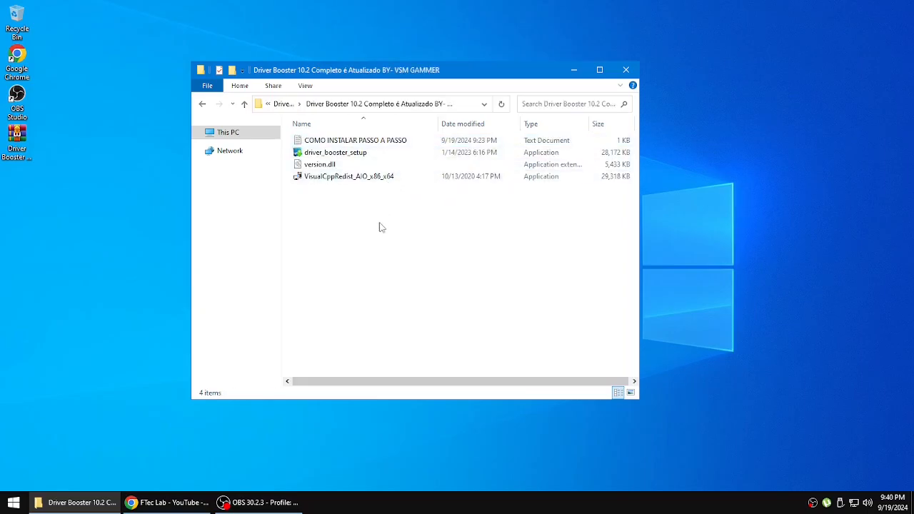
pyautogui.moveTo(336, 152)
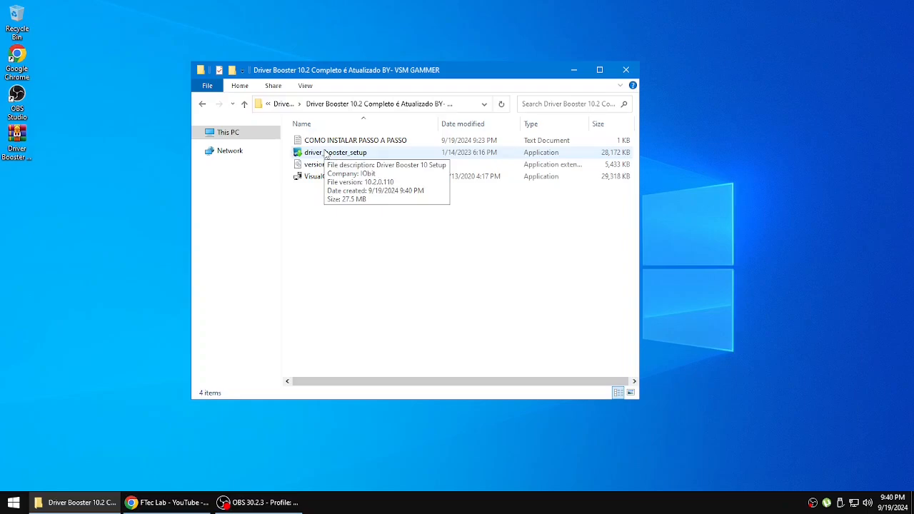
pyautogui.click(348, 177)
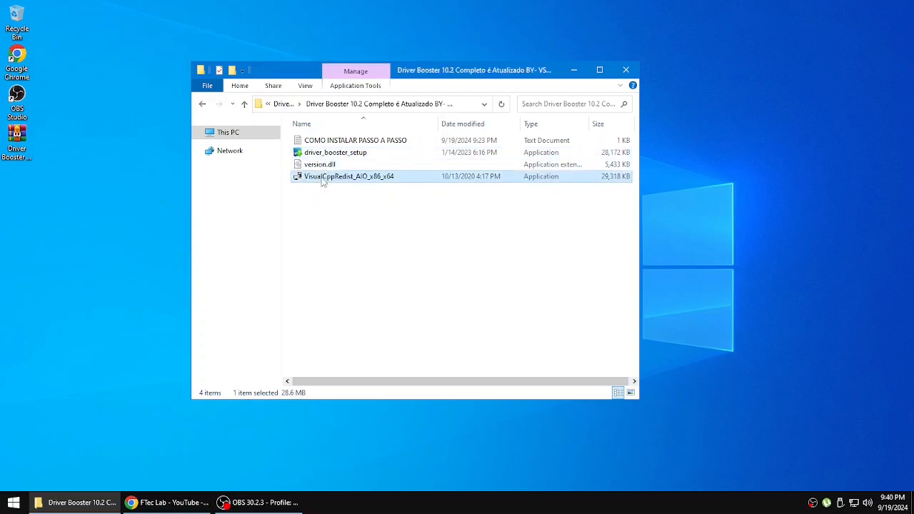
# - Install the Visual C++ runtimes, accepting the already-installed x64 and x86 notices, and finish the setup
pyautogui.doubleClick(348, 177)
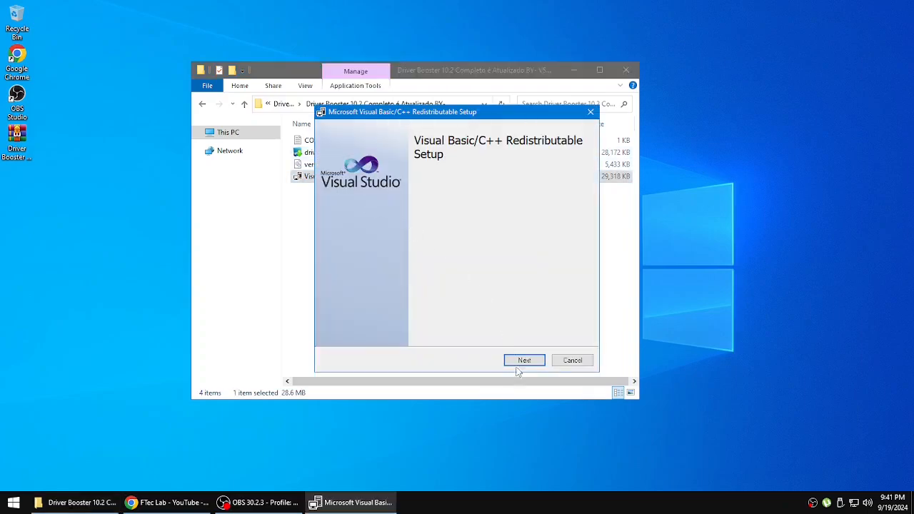
pyautogui.click(523, 360)
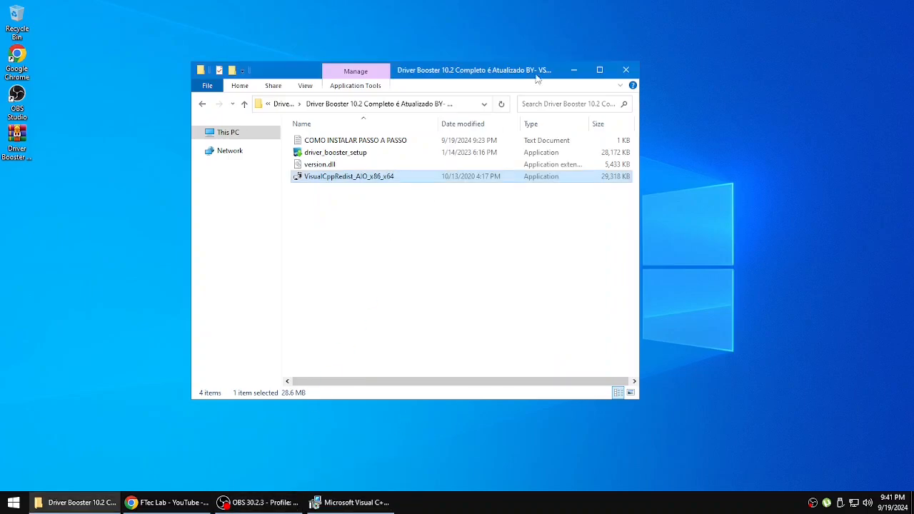
pyautogui.doubleClick(348, 176)
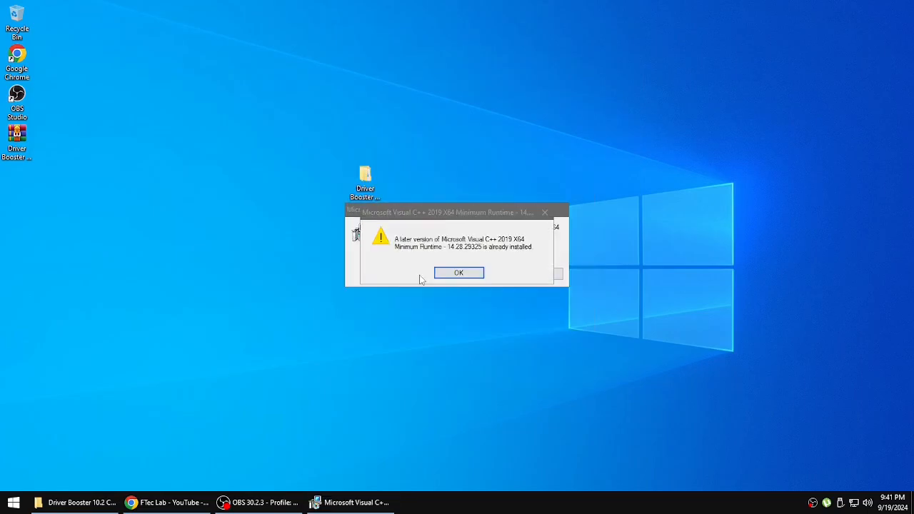
pyautogui.click(459, 273)
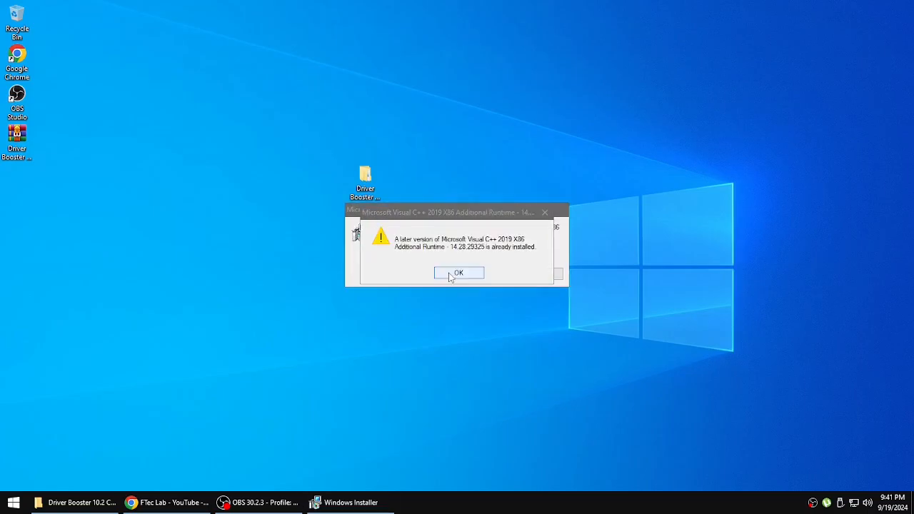
pyautogui.click(459, 272)
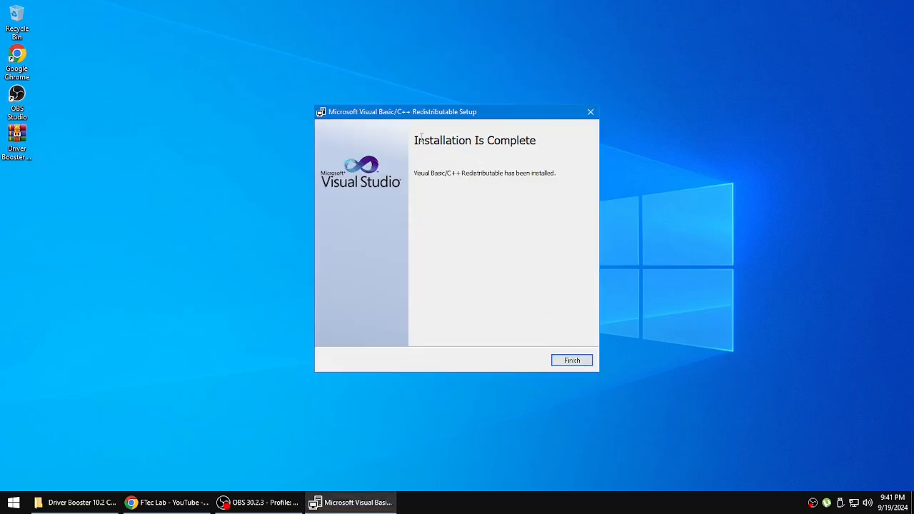
pyautogui.click(572, 360)
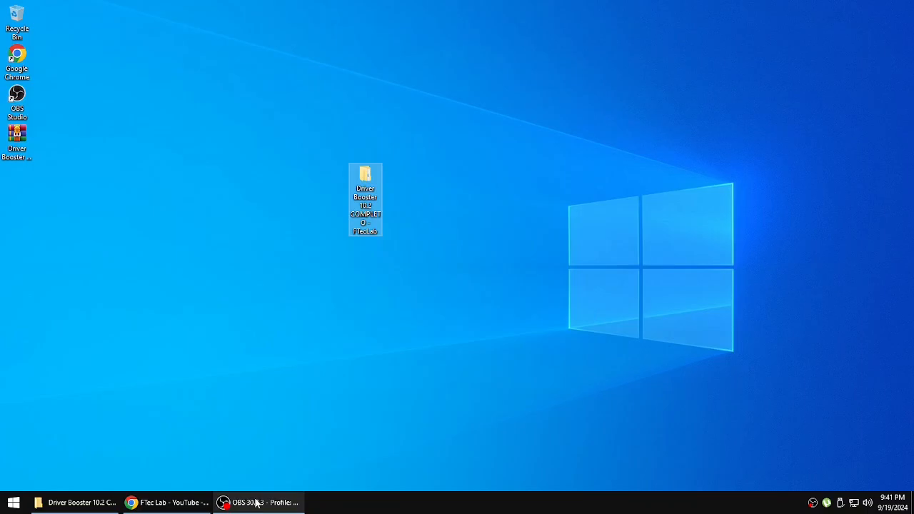
# - Reopen the extracted Driver Booster folder and launch driver_booster_setup
pyautogui.doubleClick(366, 175)
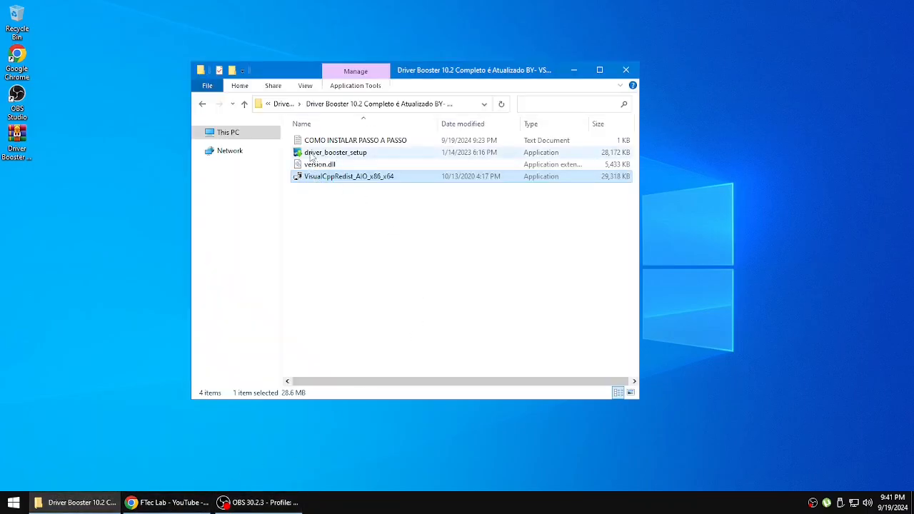
pyautogui.doubleClick(334, 151)
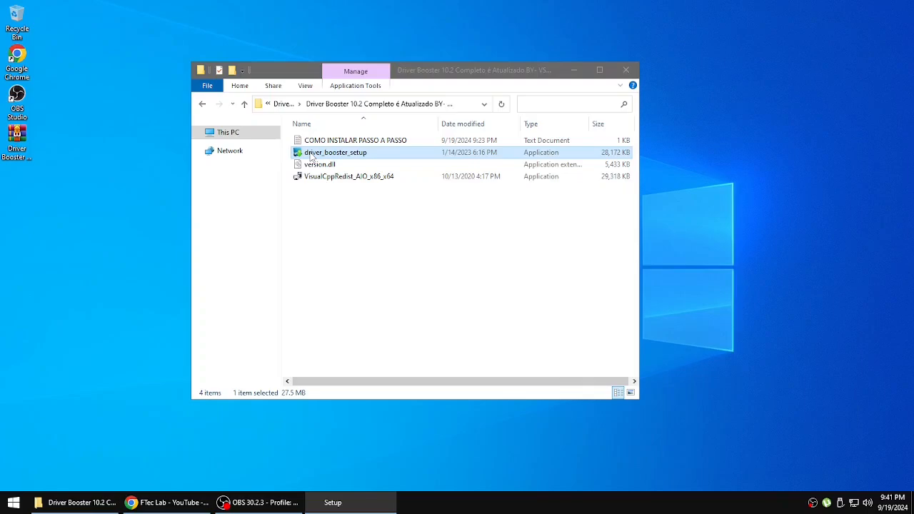
# - Install Driver Booster 10.2, decline the iTop VPN offer and close the installer without scanning
pyautogui.doubleClick(336, 151)
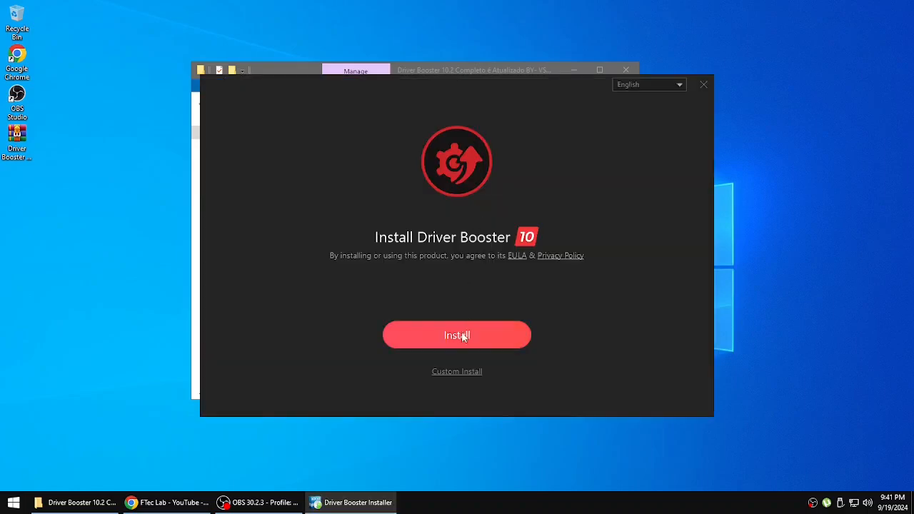
pyautogui.click(458, 334)
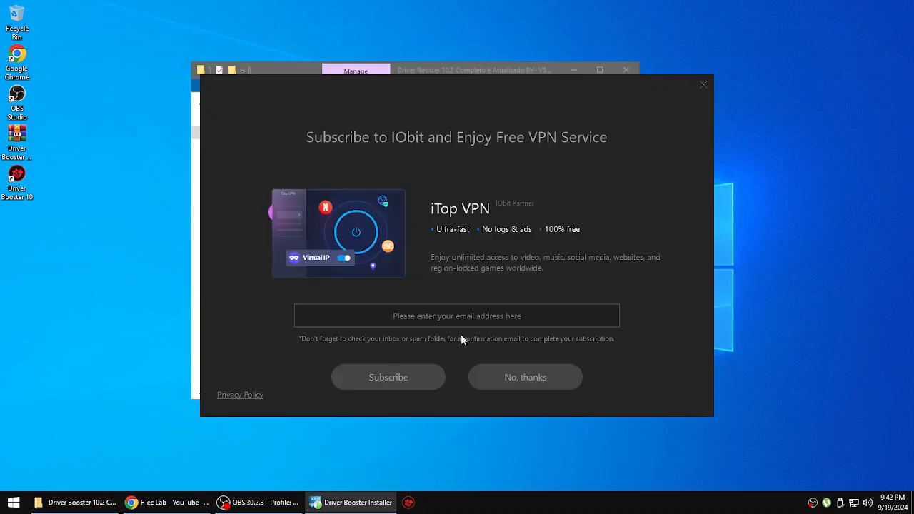
pyautogui.moveTo(526, 377)
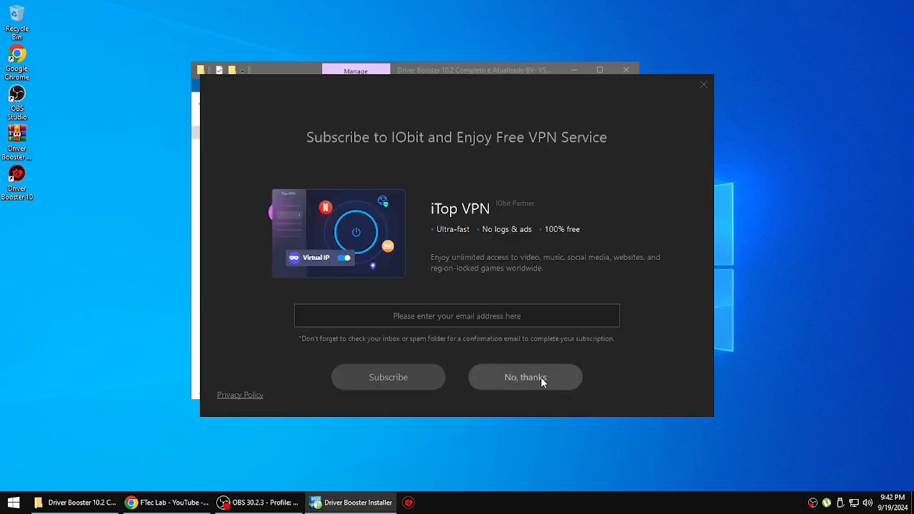
pyautogui.click(526, 377)
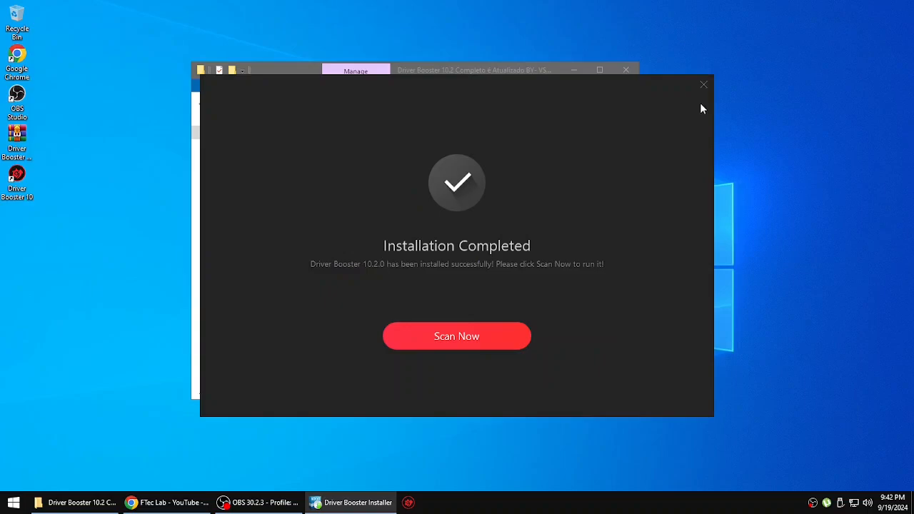
pyautogui.click(702, 85)
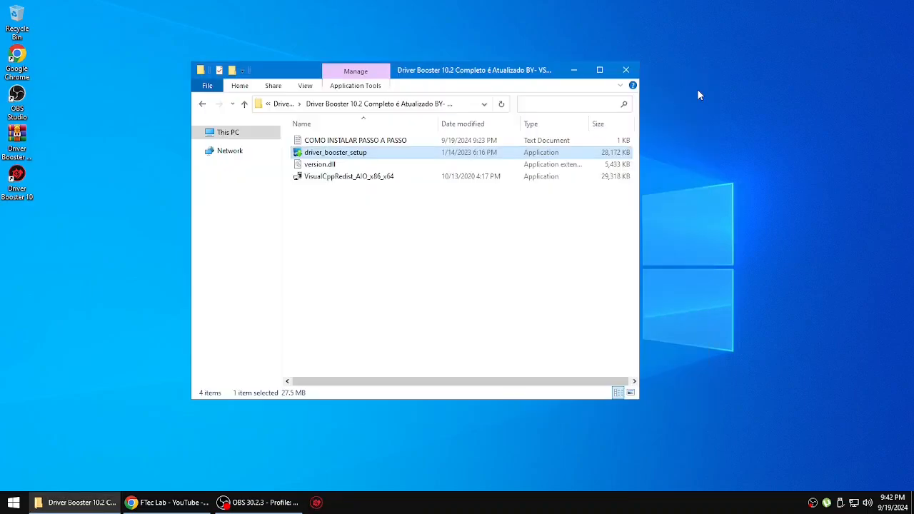
pyautogui.moveTo(760, 503)
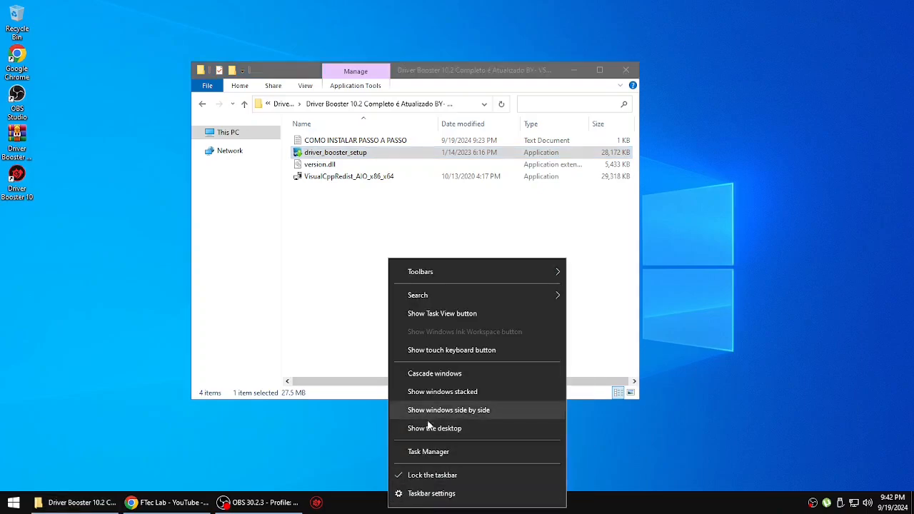
# - Review Task Manager's Processes list, scrolling through it to check for Driver Booster
pyautogui.click(429, 451)
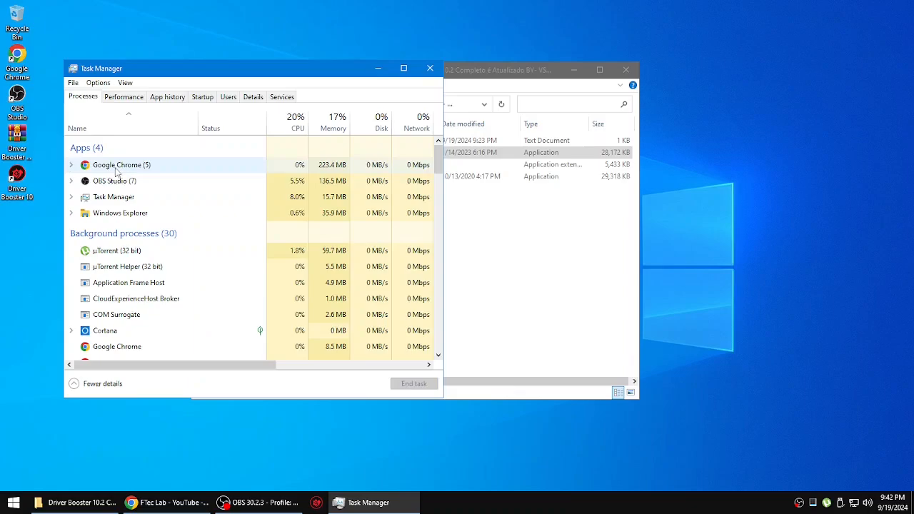
pyautogui.scroll(-3)
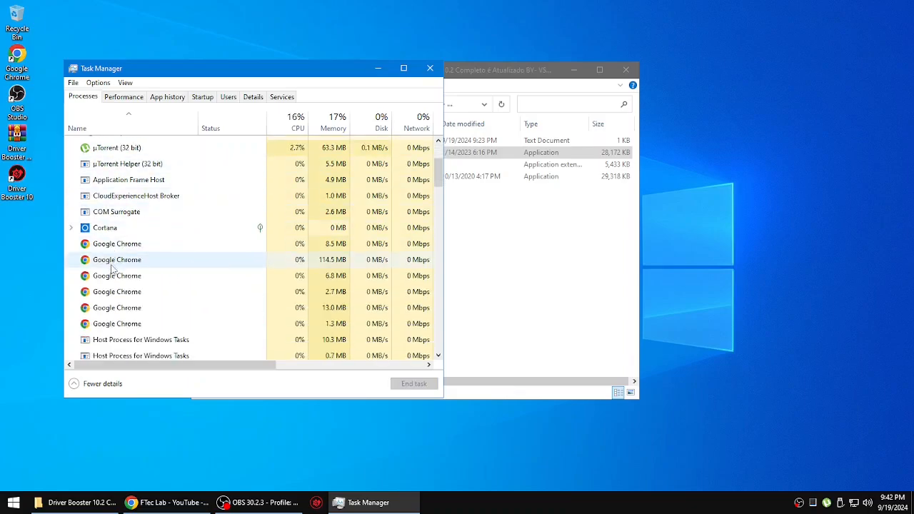
pyautogui.scroll(-3)
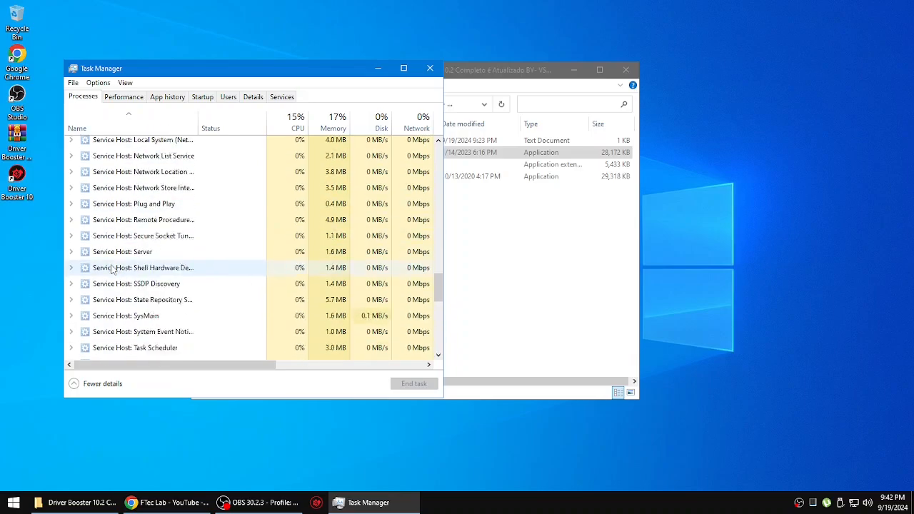
pyautogui.scroll(-3)
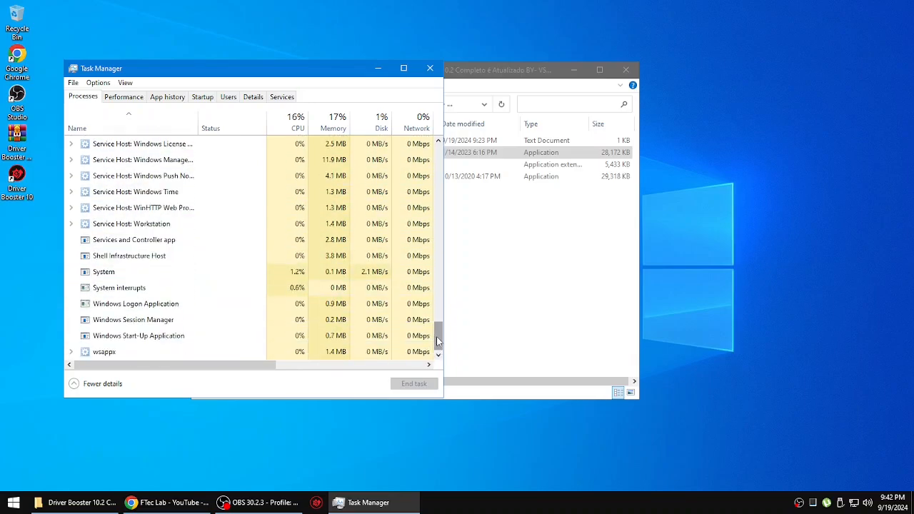
pyautogui.scroll(3)
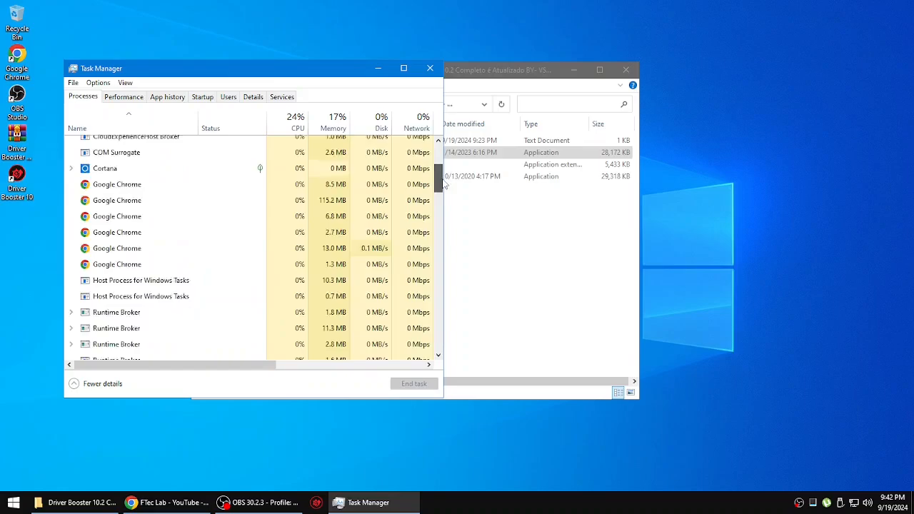
pyautogui.scroll(3)
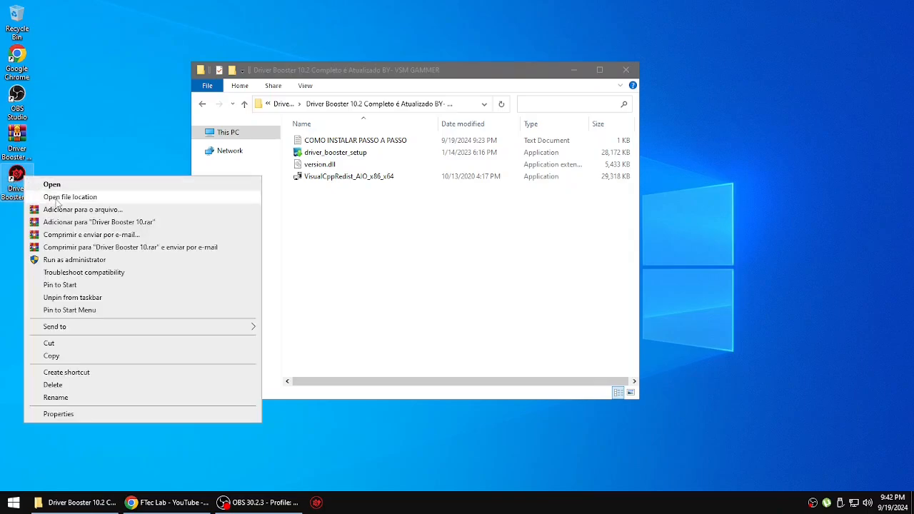
# - Place version.dll in Driver Booster's 10.2.0 install folder, then close both Explorer windows
pyautogui.click(70, 197)
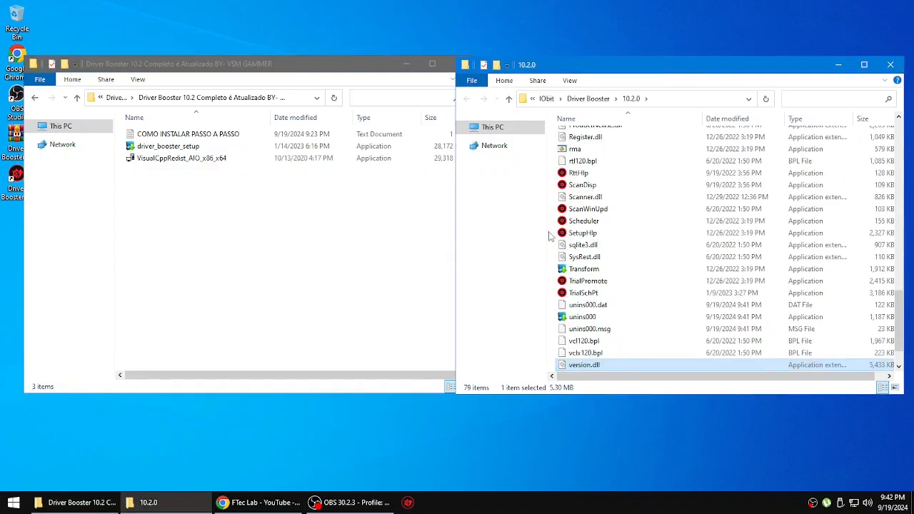
pyautogui.click(892, 64)
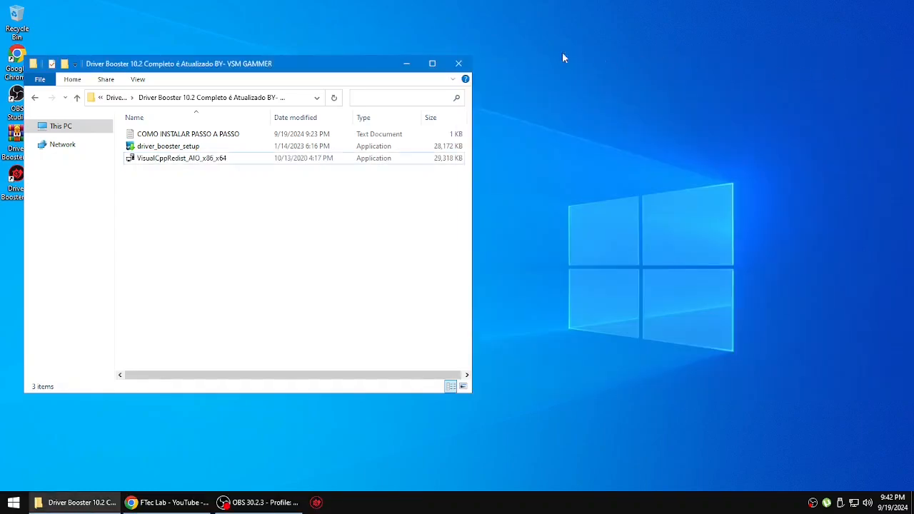
pyautogui.click(458, 63)
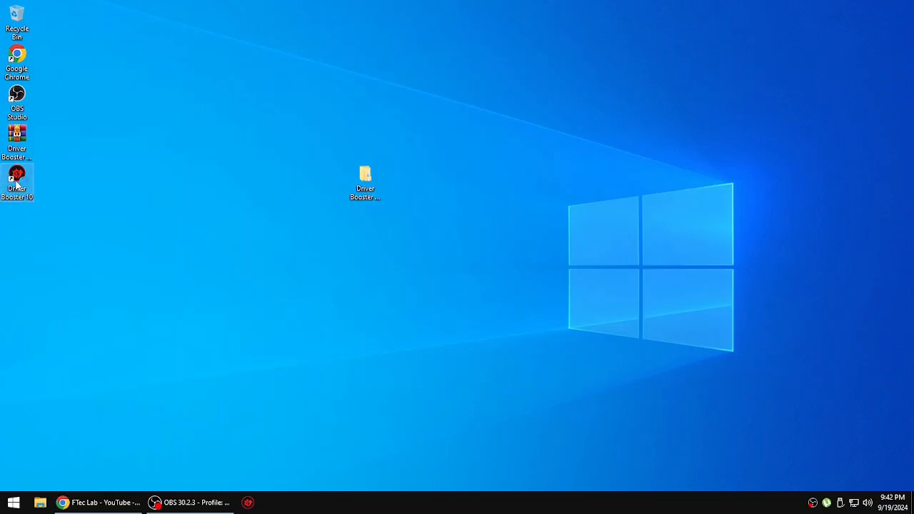
# - Launch Driver Booster PRO and scan the PC, finding 3 outdated device drivers and 1 missing game driver
pyautogui.doubleClick(17, 177)
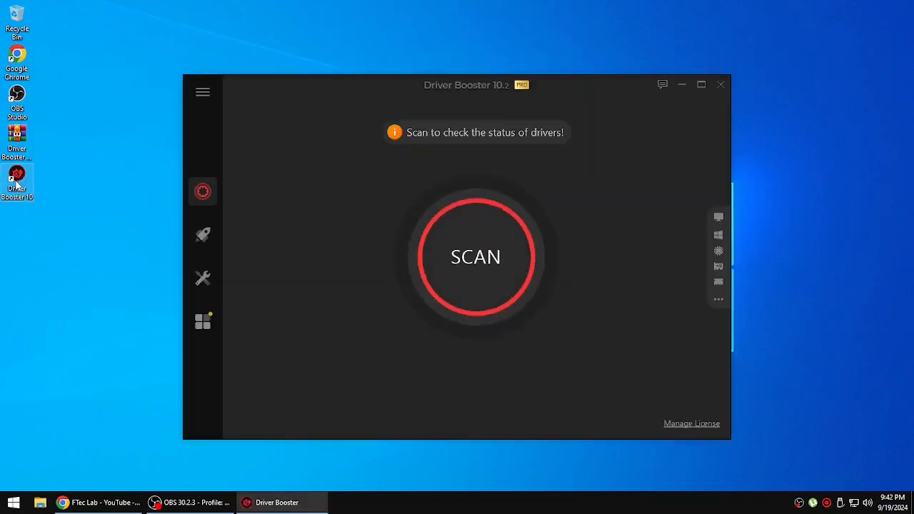
pyautogui.click(476, 257)
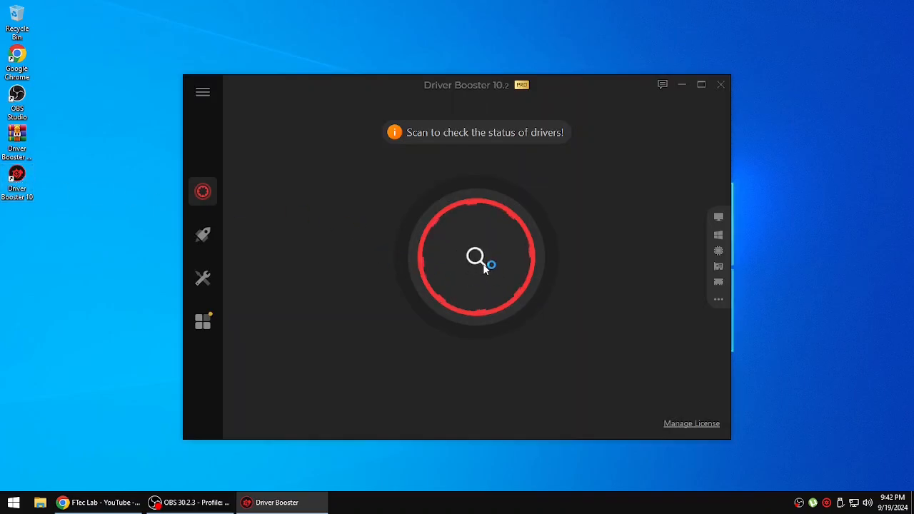
pyautogui.click(475, 257)
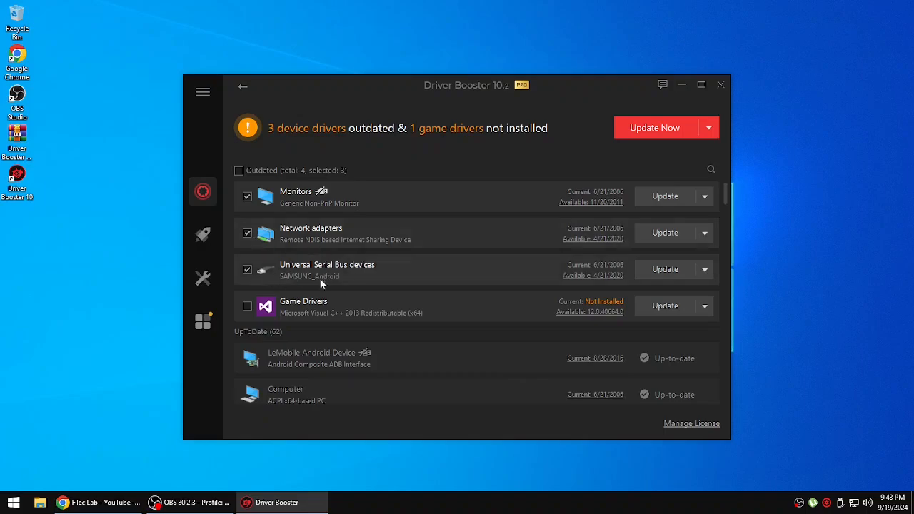
pyautogui.moveTo(289, 203)
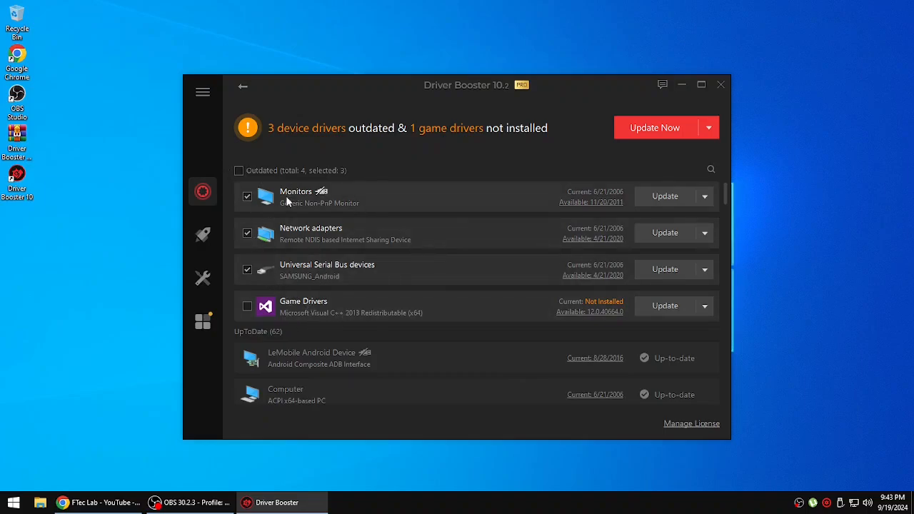
# - Select all 4 outdated drivers, including the game driver, and start Update Now
pyautogui.click(247, 305)
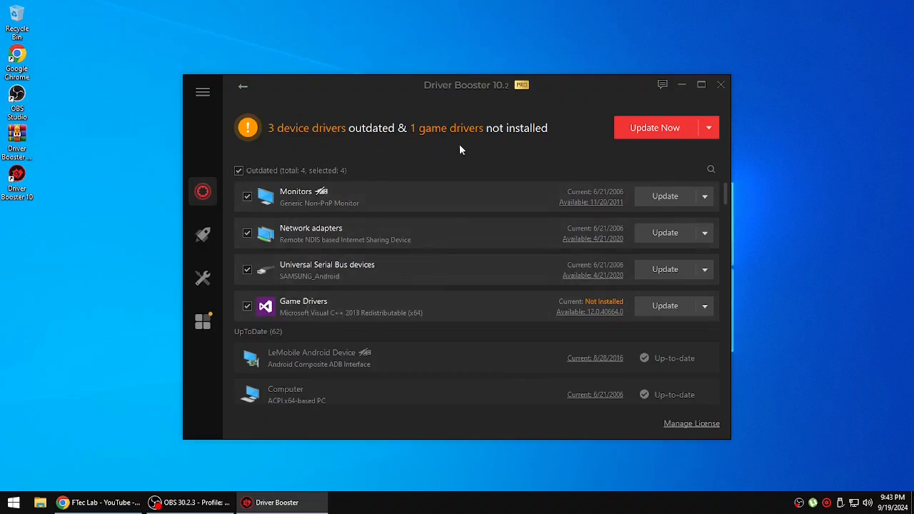
pyautogui.moveTo(548, 233)
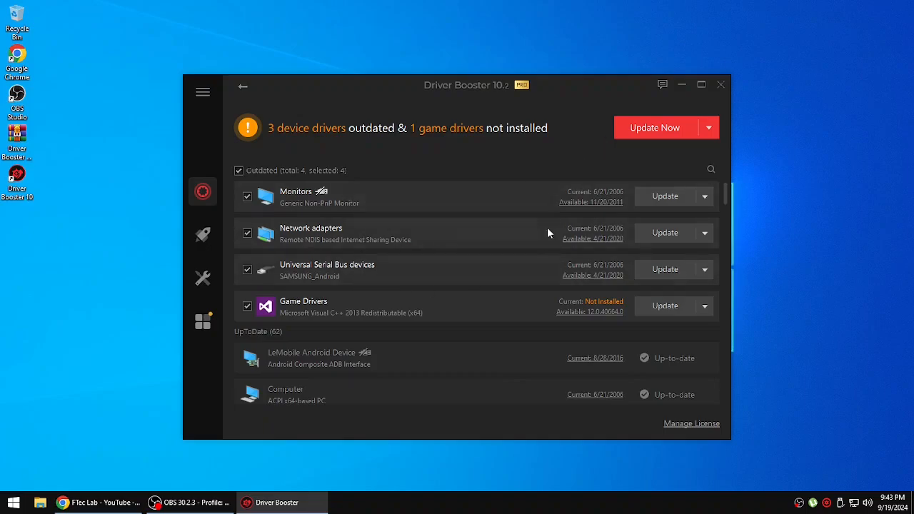
pyautogui.click(654, 127)
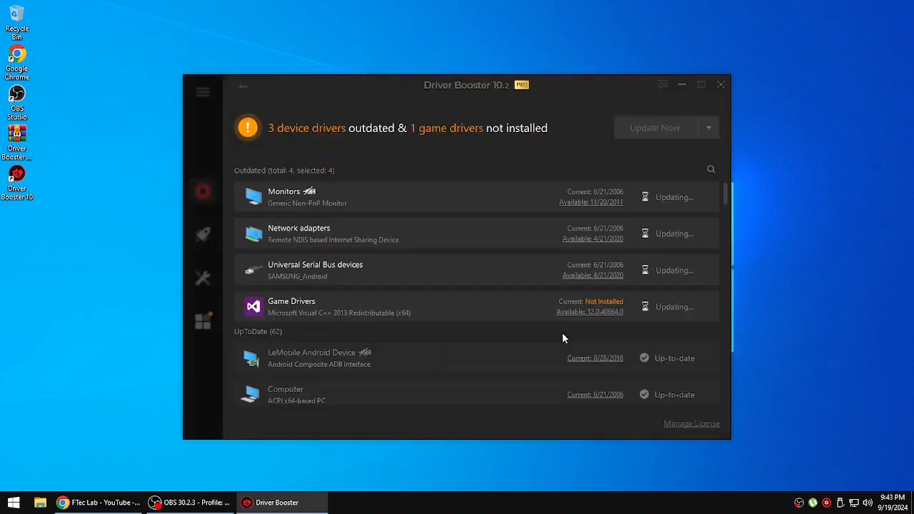
pyautogui.click(654, 127)
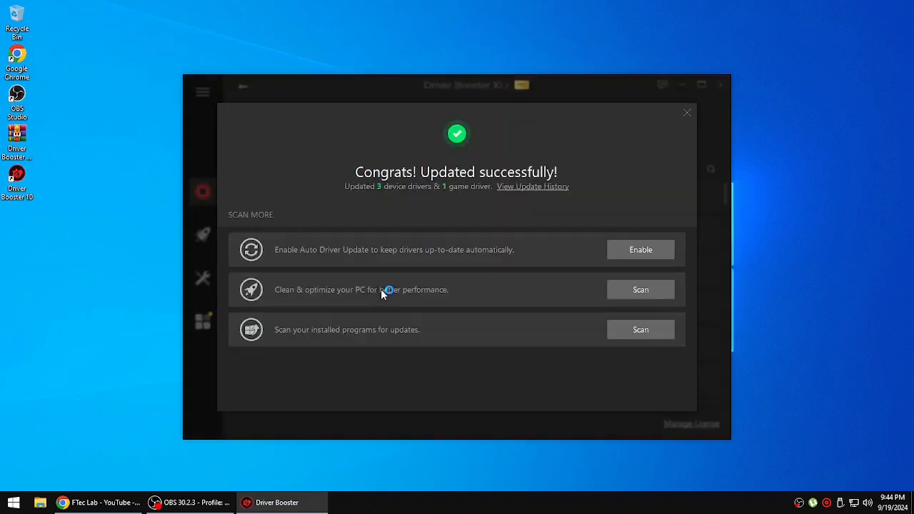
pyautogui.moveTo(331, 166)
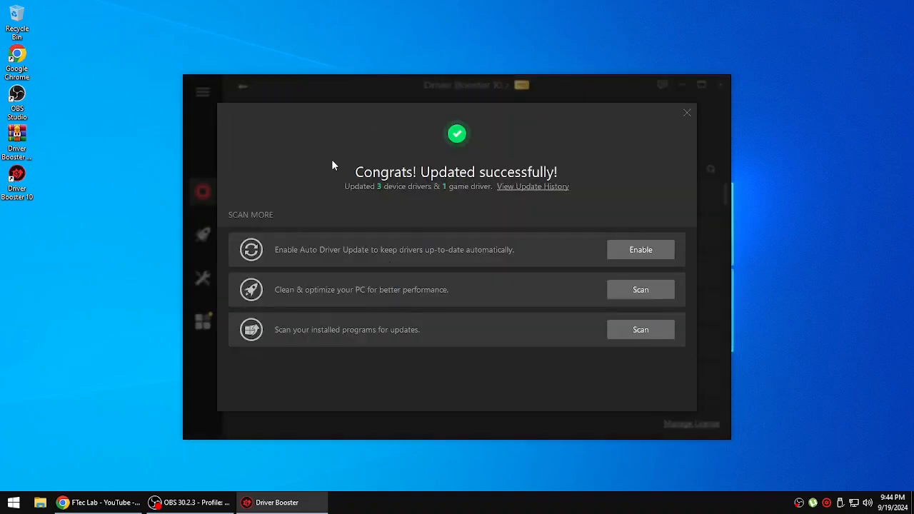
pyautogui.moveTo(686, 112)
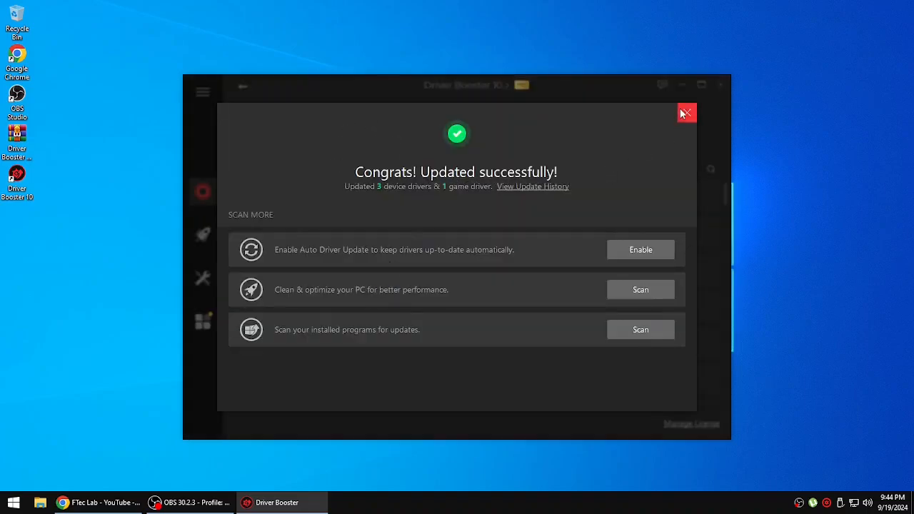
# - Dismiss the Congrats dialog to show 'Update completed' with 4 drivers updated and all up-to-date
pyautogui.click(685, 111)
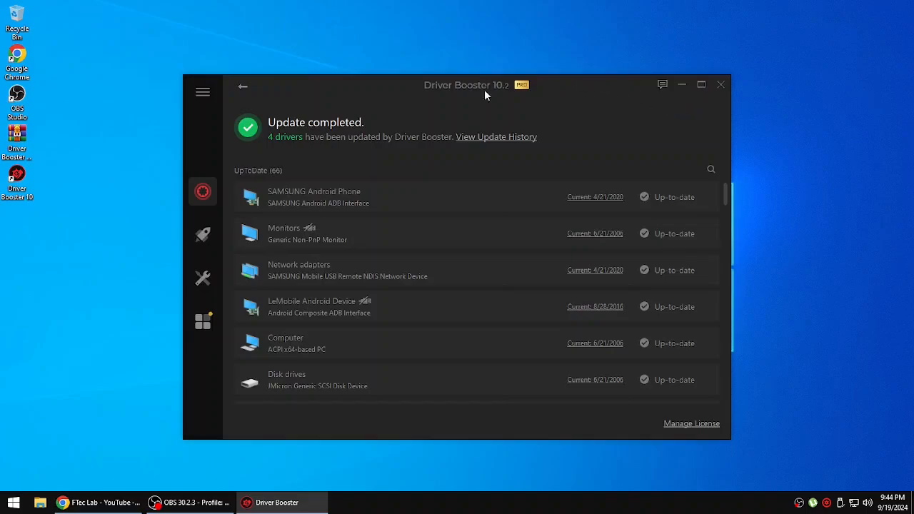